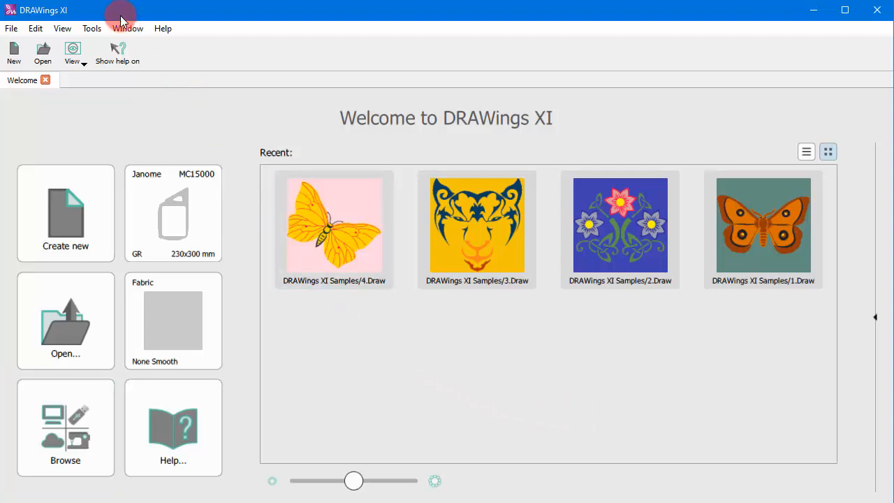
# Open the design Browser from the Window menu, listing the computer's drives.
pyautogui.click(129, 28)
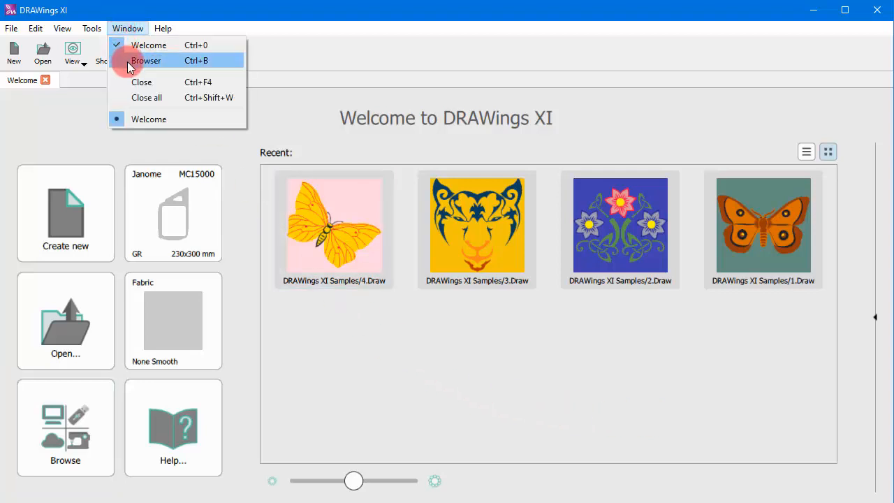
pyautogui.click(145, 60)
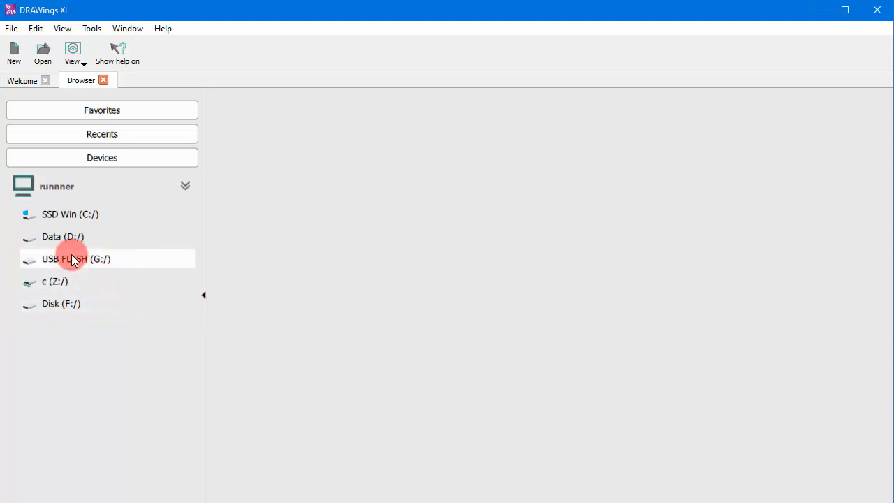
# Expand USB FLASH (G:/), look into Quilt, then show the 21 items in My Designs.
pyautogui.click(75, 258)
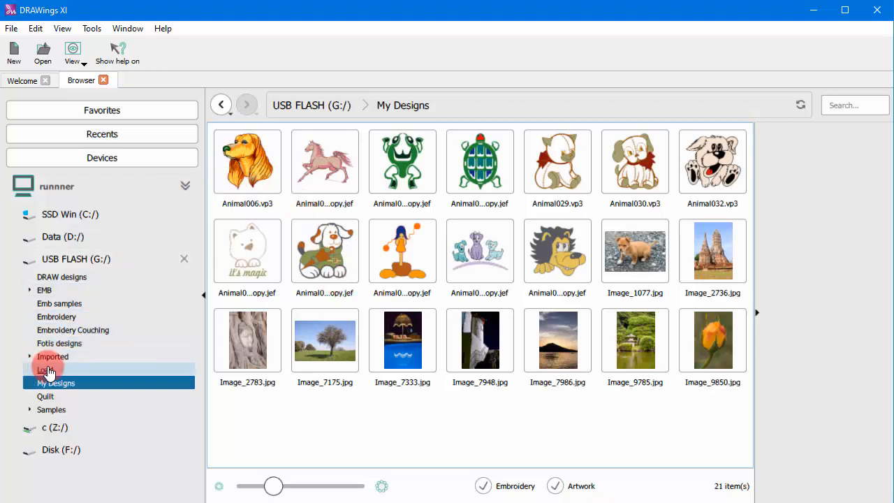
pyautogui.click(45, 397)
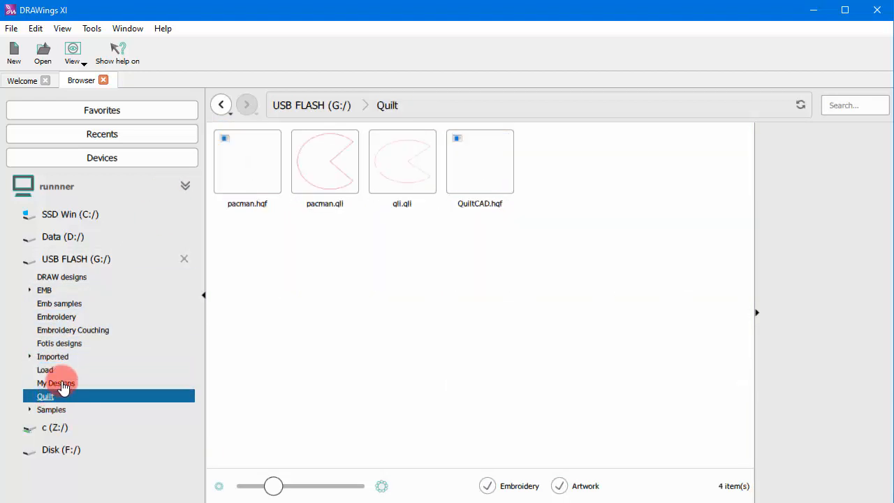
pyautogui.click(56, 383)
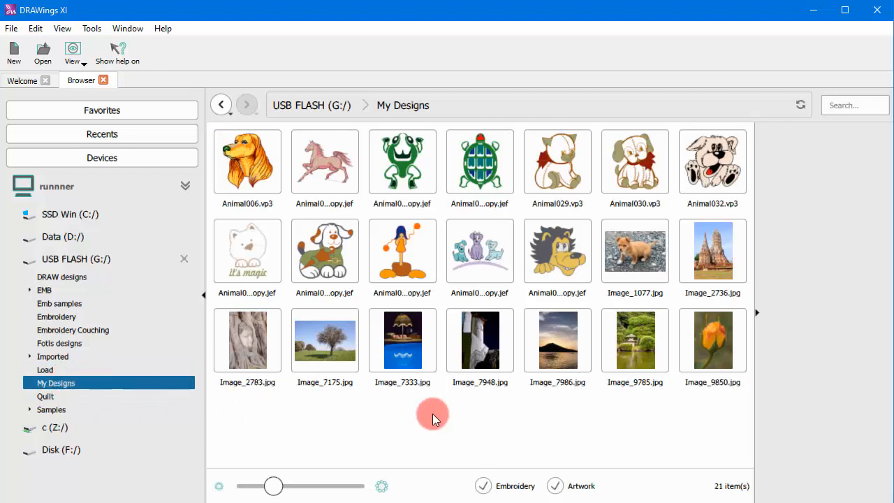
pyautogui.moveTo(458, 422)
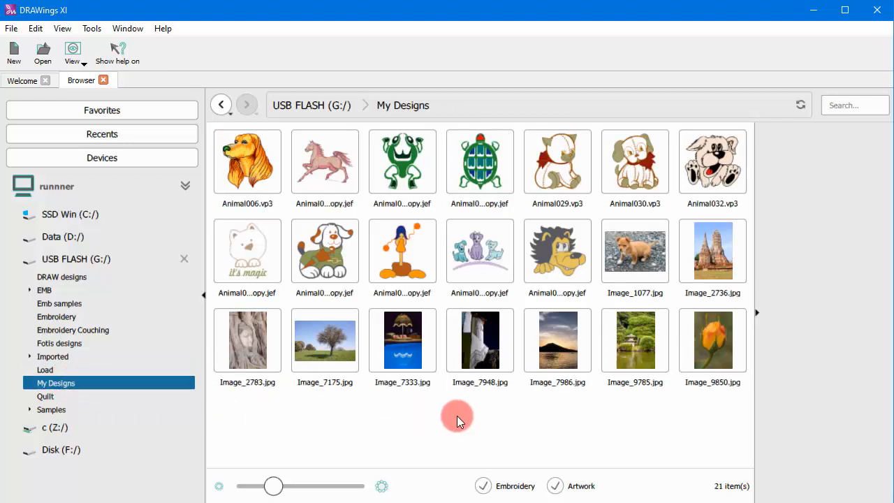
pyautogui.moveTo(383, 399)
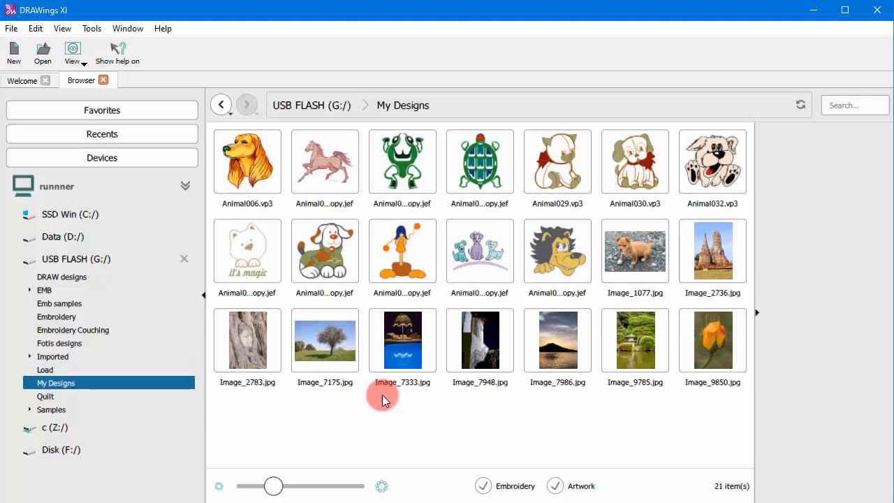
pyautogui.moveTo(514, 427)
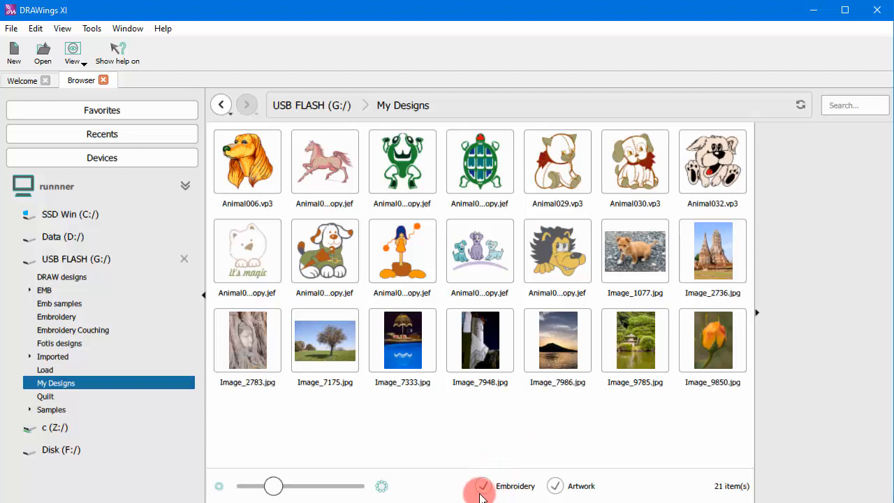
# Filter My Designs to embroidery files only and select Animal006.vp3 for preview.
pyautogui.click(480, 486)
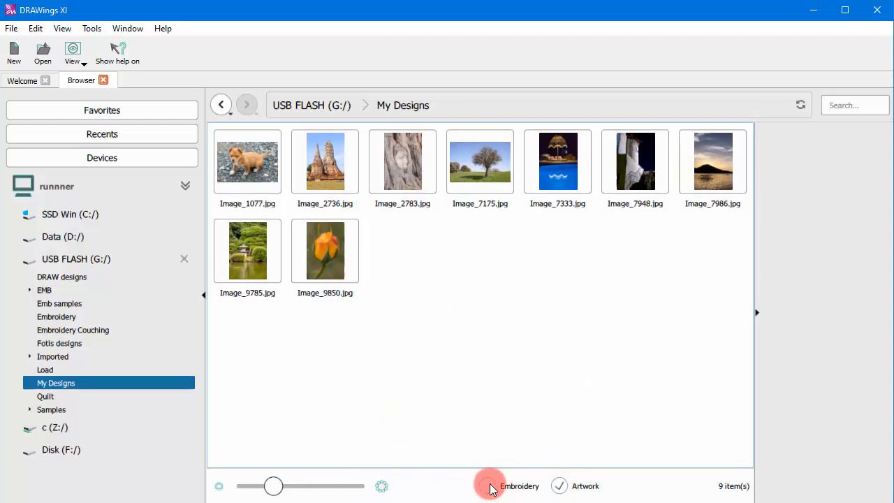
pyautogui.click(483, 486)
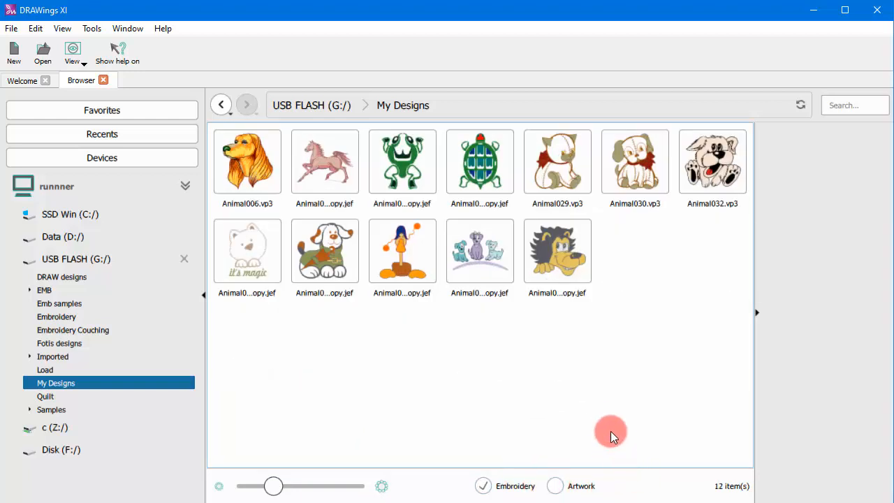
pyautogui.moveTo(602, 411)
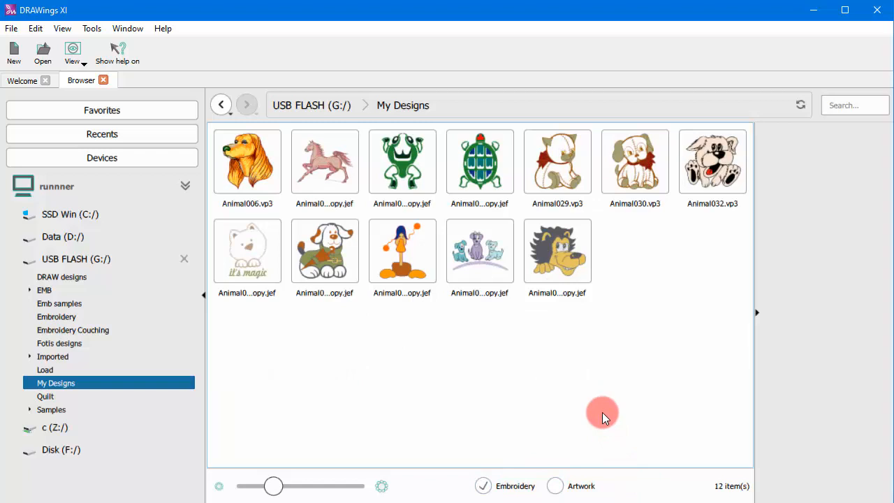
pyautogui.click(245, 160)
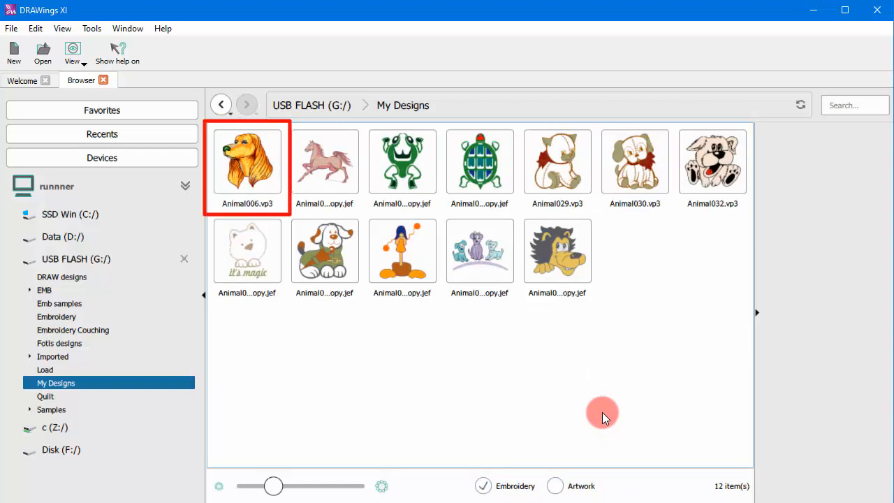
pyautogui.moveTo(427, 326)
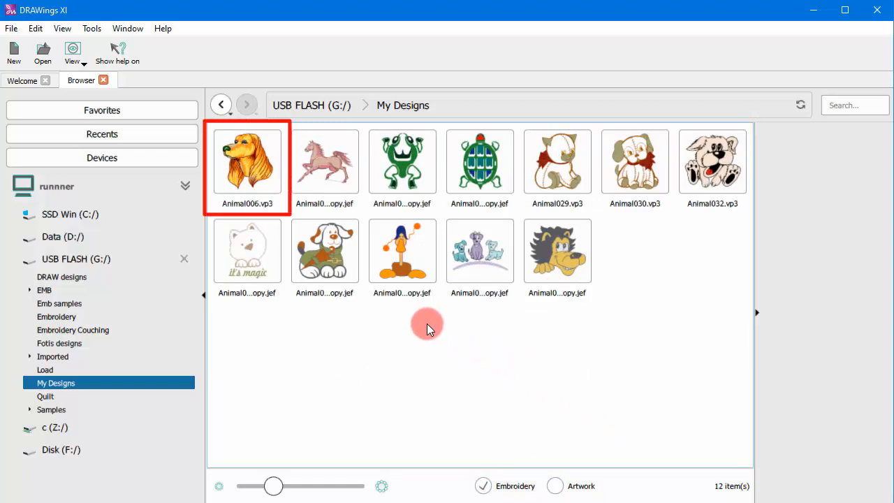
pyautogui.click(247, 161)
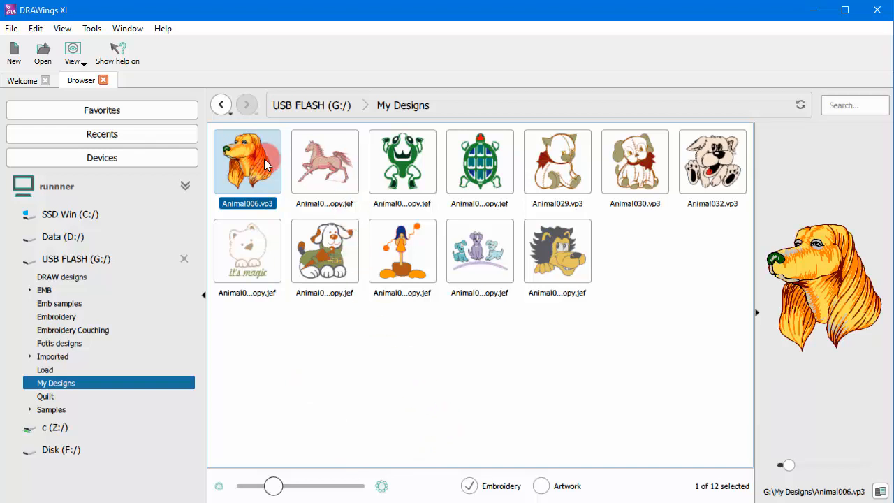
# Open Animal006.vp3 dog design as a new design tab on the canvas.
pyautogui.doubleClick(245, 162)
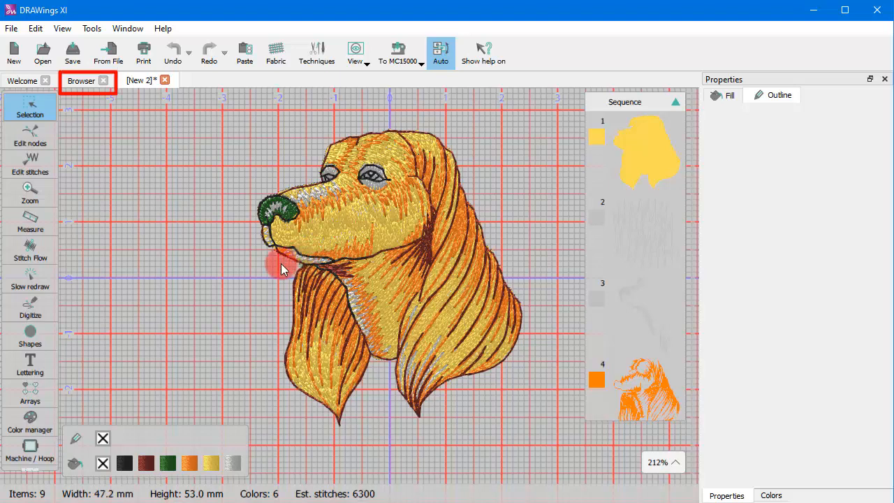
pyautogui.moveTo(274, 268)
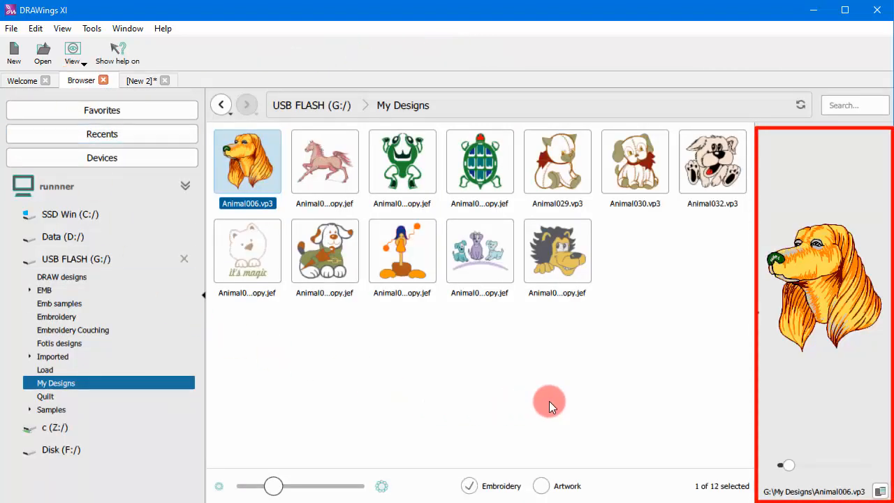
pyautogui.moveTo(761, 333)
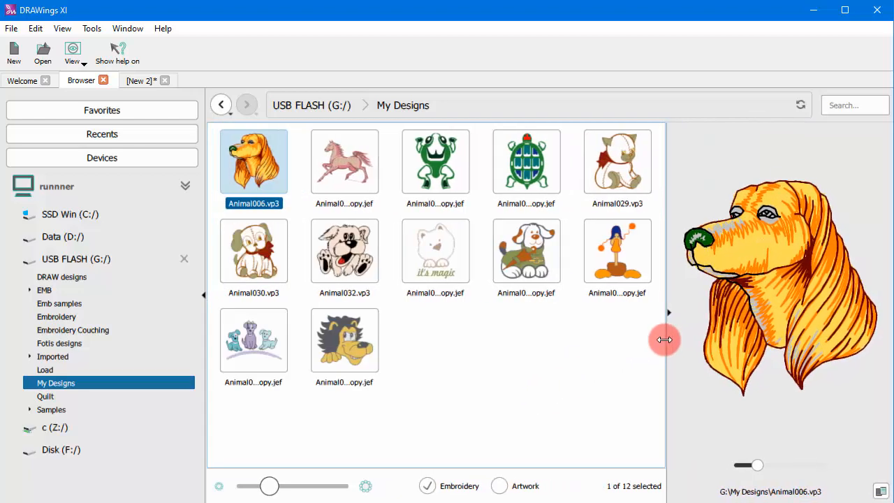
# Widen the Animal006.vp3 preview panel by dragging its splitter.
pyautogui.moveTo(664, 341); pyautogui.dragTo(697, 342)
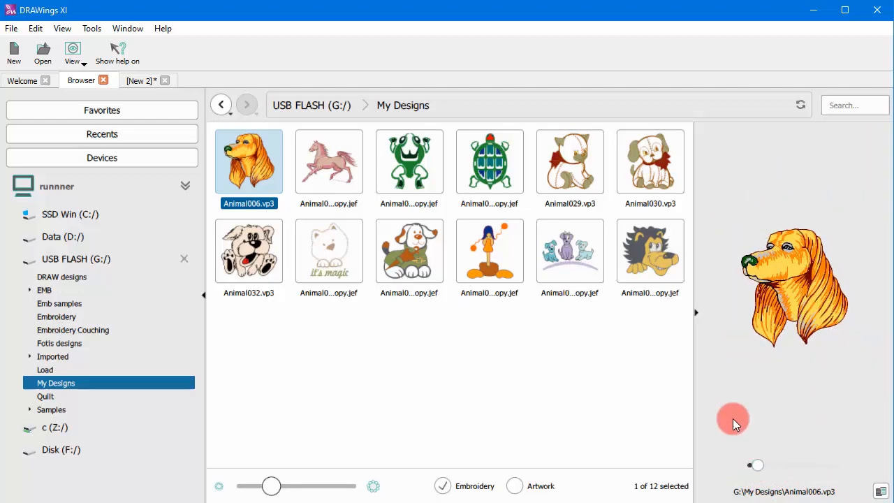
pyautogui.moveTo(692, 359)
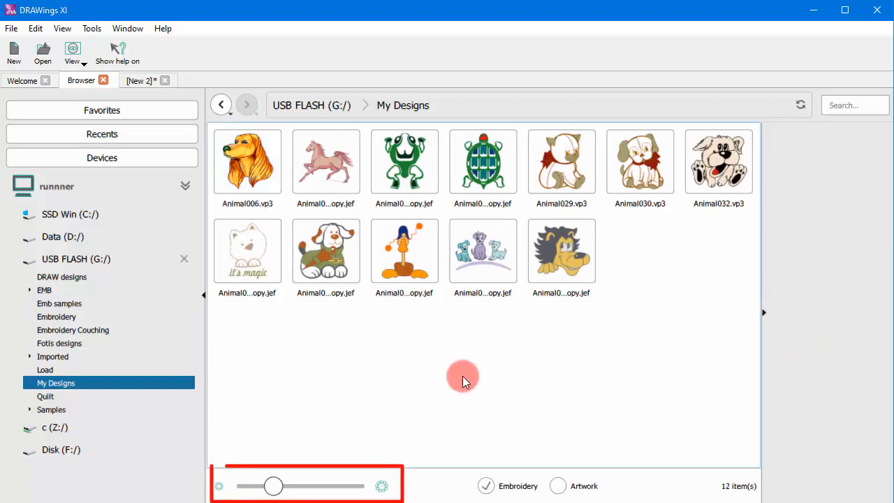
# Enlarge the design thumbnails with the size slider so file names show fuller.
pyautogui.moveTo(272, 486); pyautogui.dragTo(279, 486)
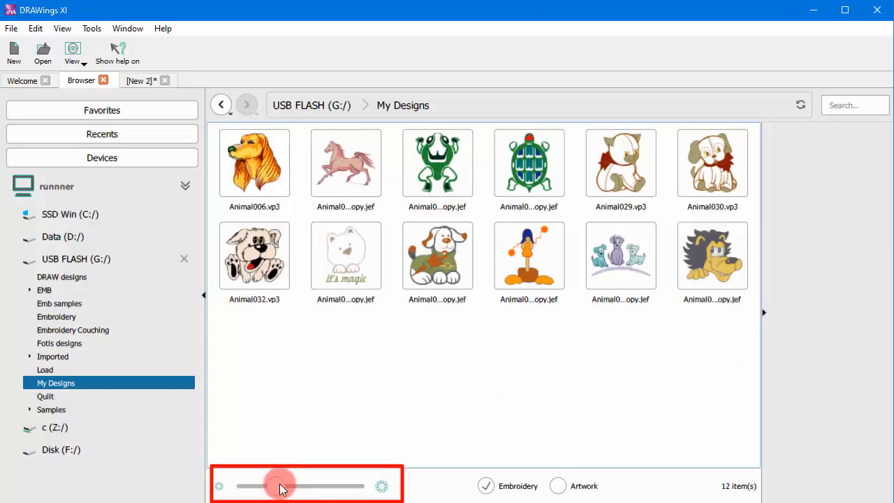
pyautogui.moveTo(279, 485); pyautogui.dragTo(289, 486)
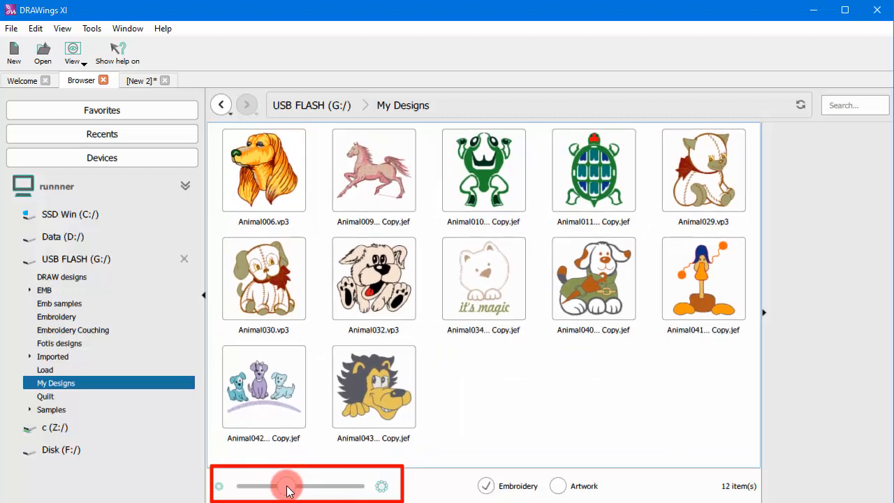
pyautogui.moveTo(291, 486); pyautogui.dragTo(291, 486)
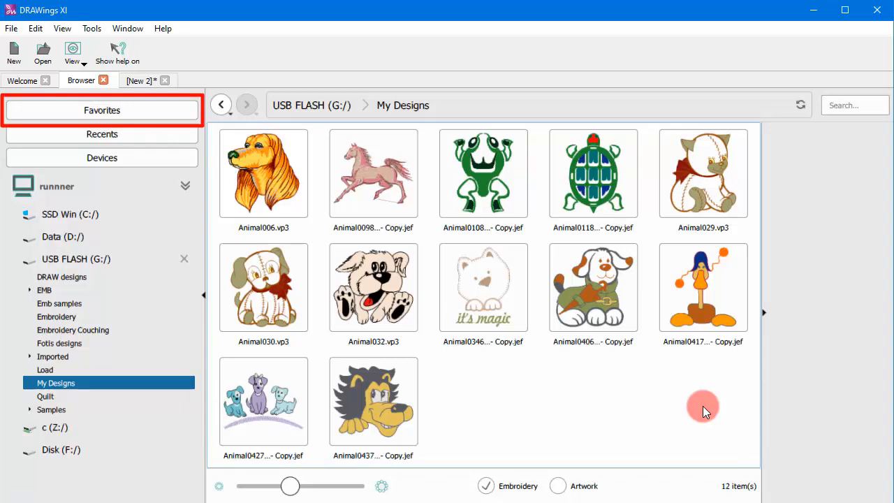
pyautogui.moveTo(134, 110)
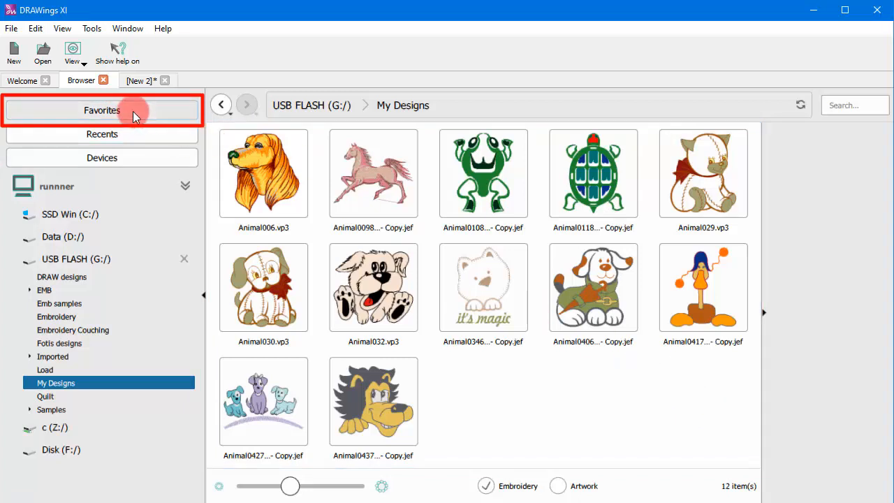
# Show Favorites and browse down the device tree to the USB FLASH (G:/) top level.
pyautogui.click(102, 109)
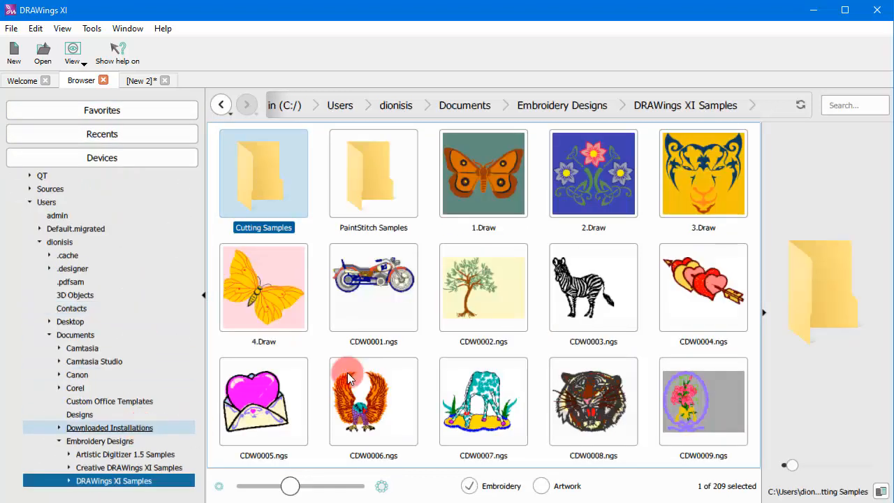
pyautogui.scroll(-3)
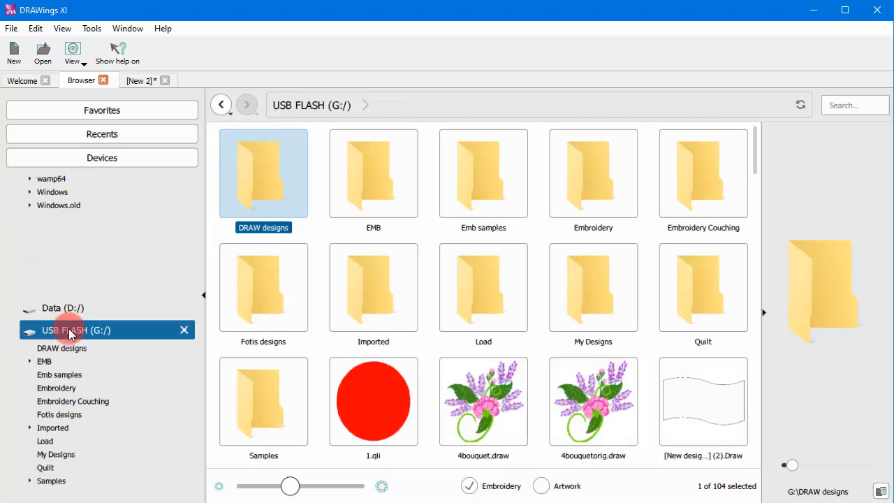
# Run Scan directory on the My Designs folder of the USB drive.
pyautogui.rightClick(56, 454)
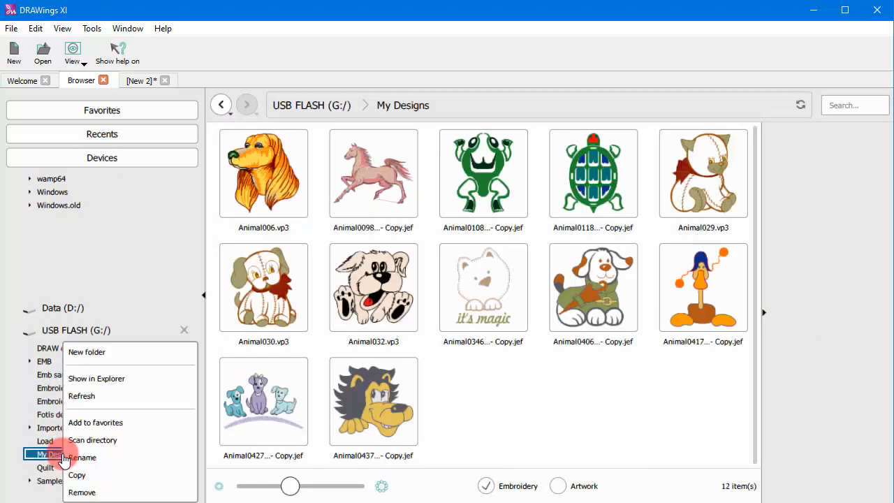
pyautogui.moveTo(94, 422)
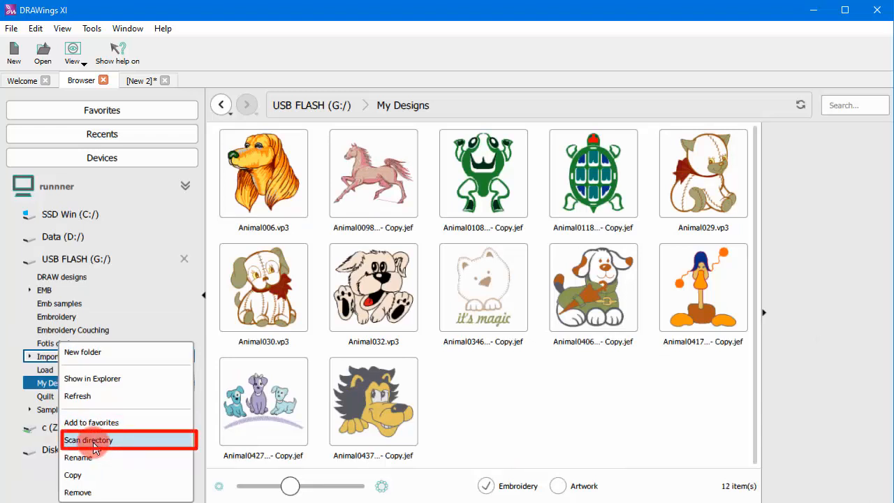
pyautogui.click(89, 440)
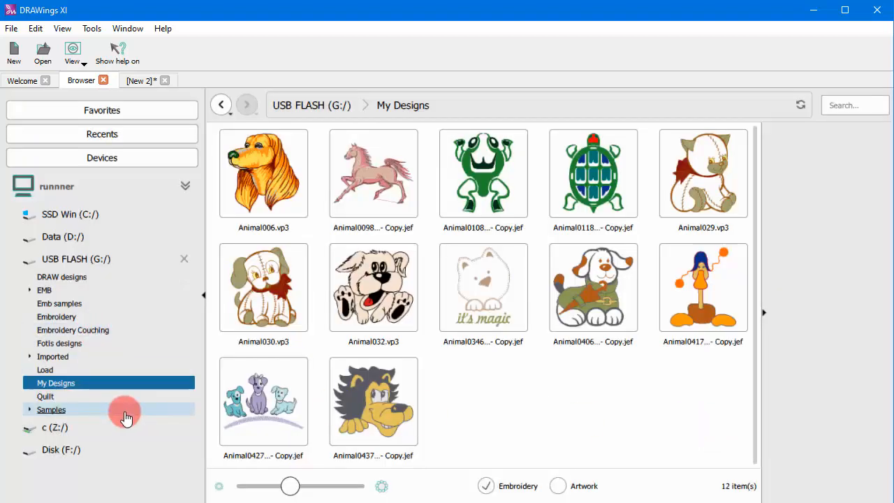
# Run Scan drive on USB FLASH (G:/) and adjust the folder selection in the results dialog.
pyautogui.rightClick(70, 258)
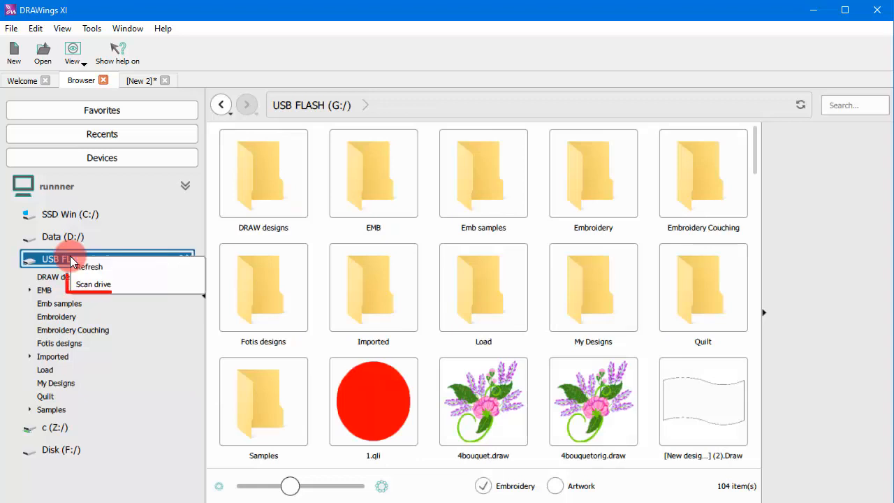
pyautogui.click(92, 283)
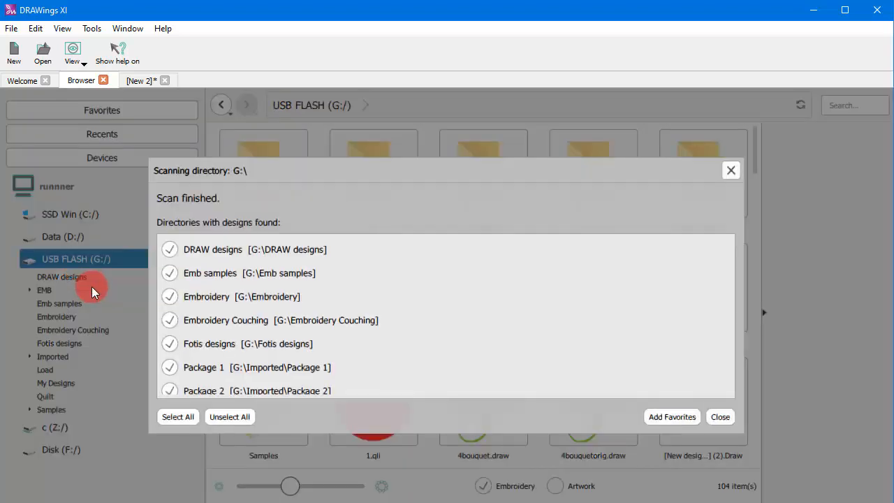
pyautogui.scroll(-3)
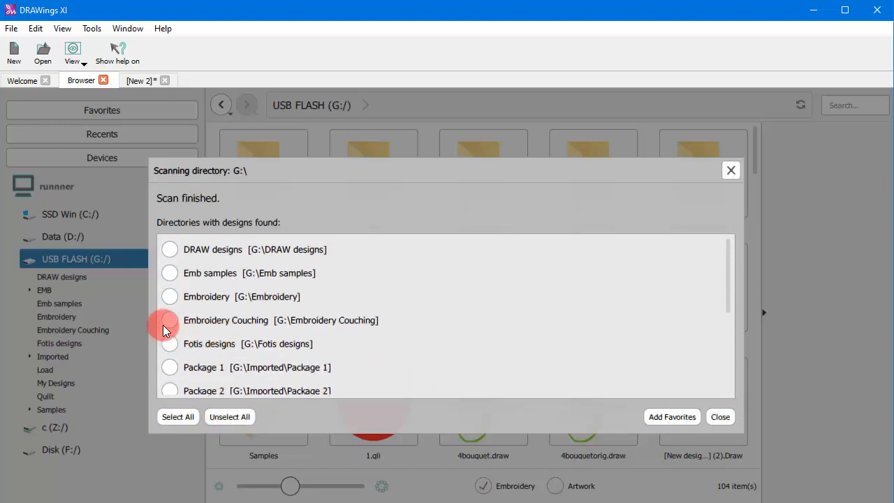
pyautogui.moveTo(170, 360)
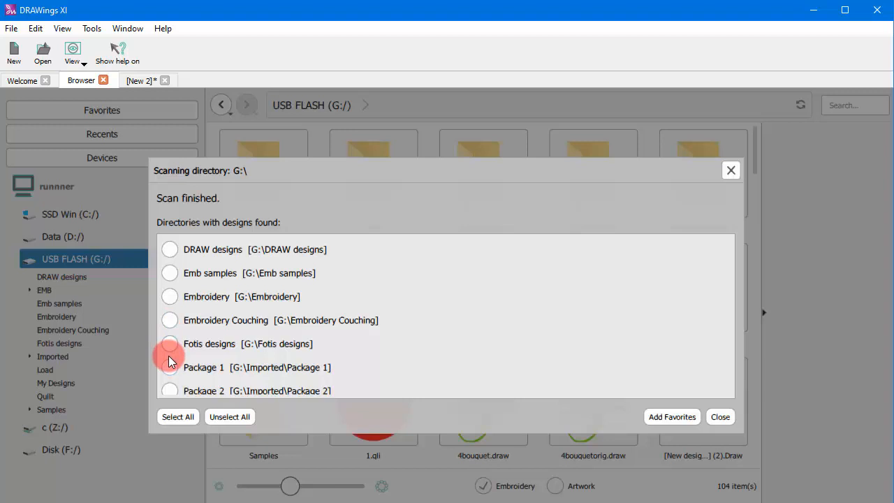
pyautogui.click(171, 272)
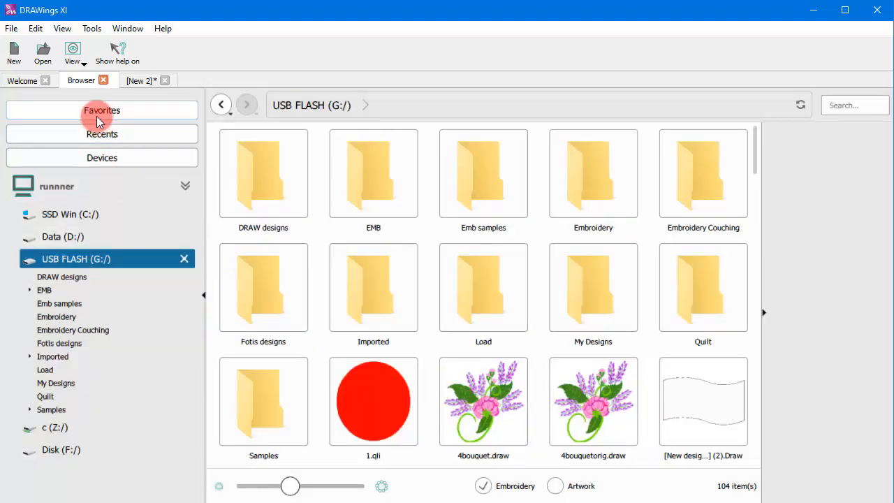
# Remove Emb samples from Favorites, leaving Sample Designs and My Designs.
pyautogui.click(101, 109)
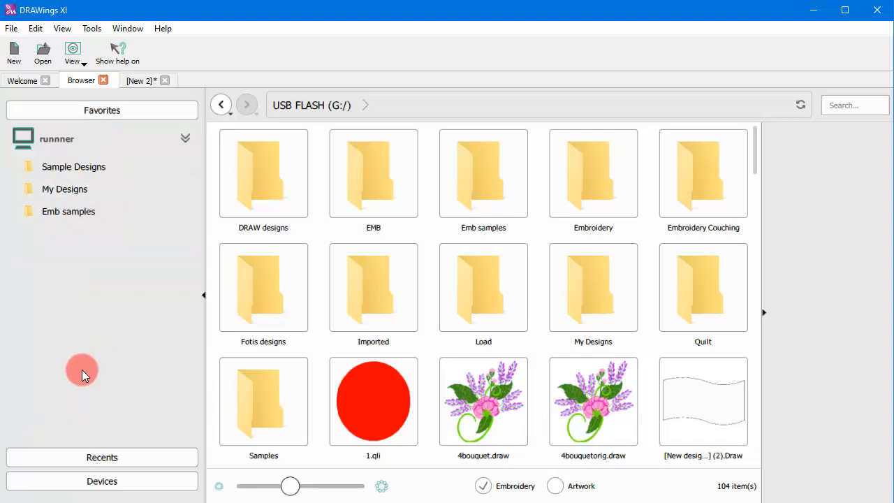
pyautogui.rightClick(69, 210)
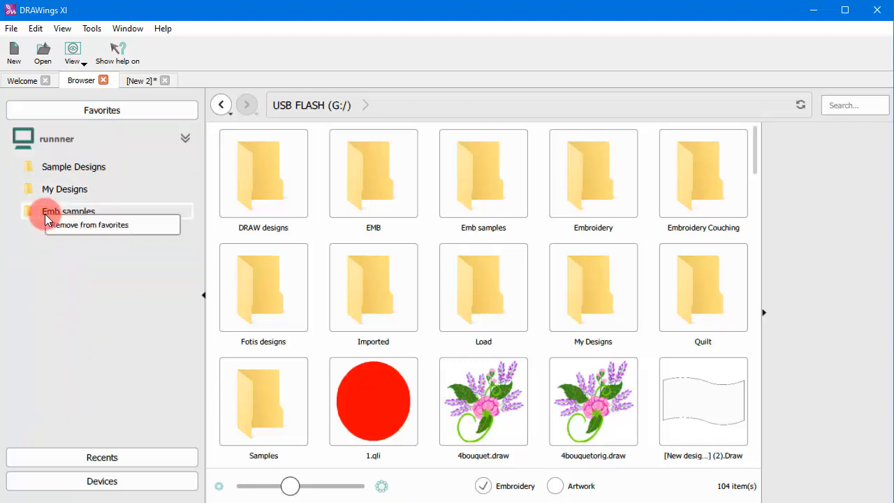
pyautogui.click(88, 223)
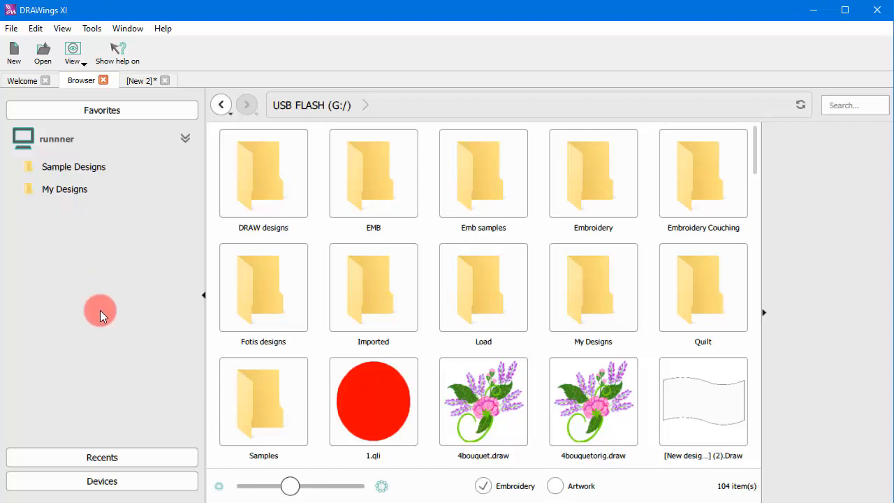
pyautogui.moveTo(640, 462)
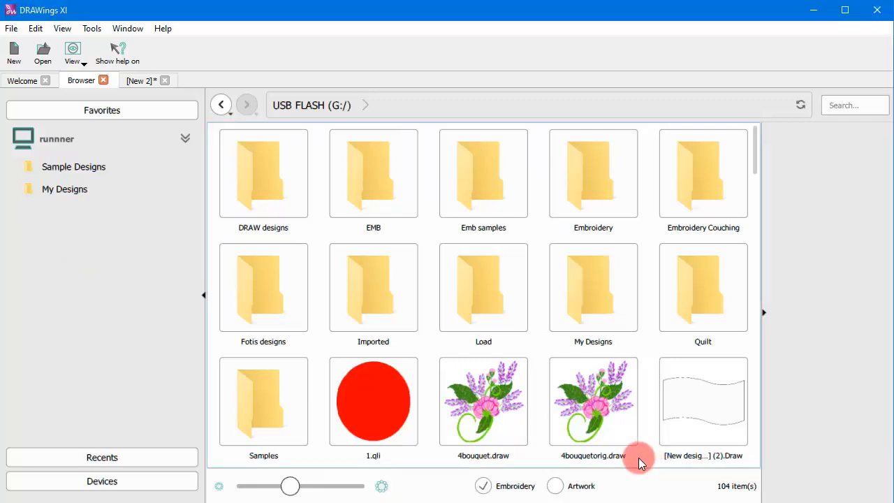
pyautogui.moveTo(67, 454)
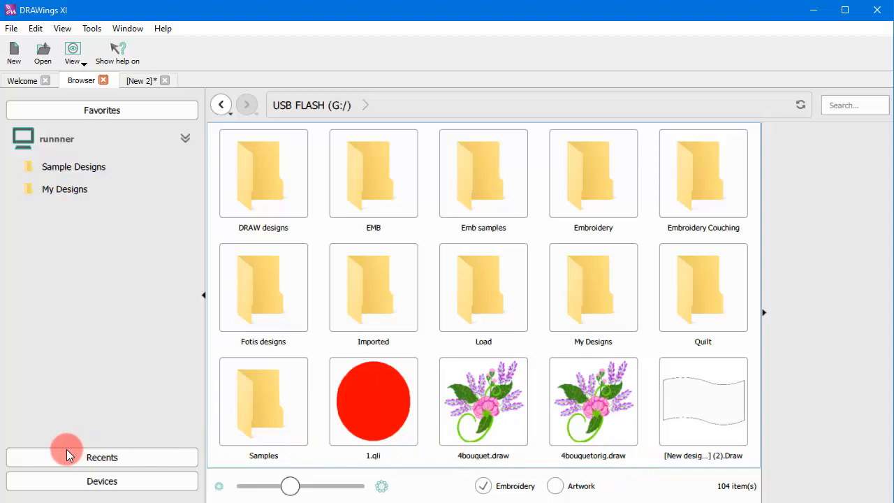
# Review the recently visited folders, then return to the Devices list of drives.
pyautogui.click(102, 456)
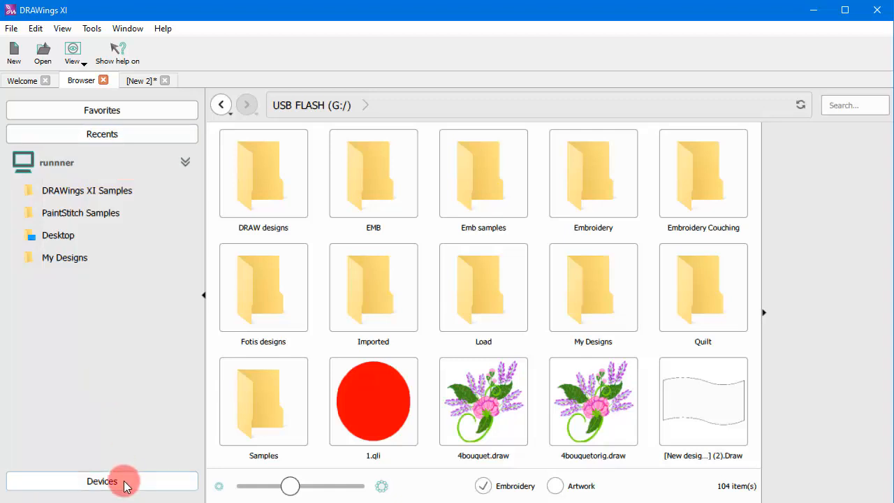
pyautogui.click(102, 480)
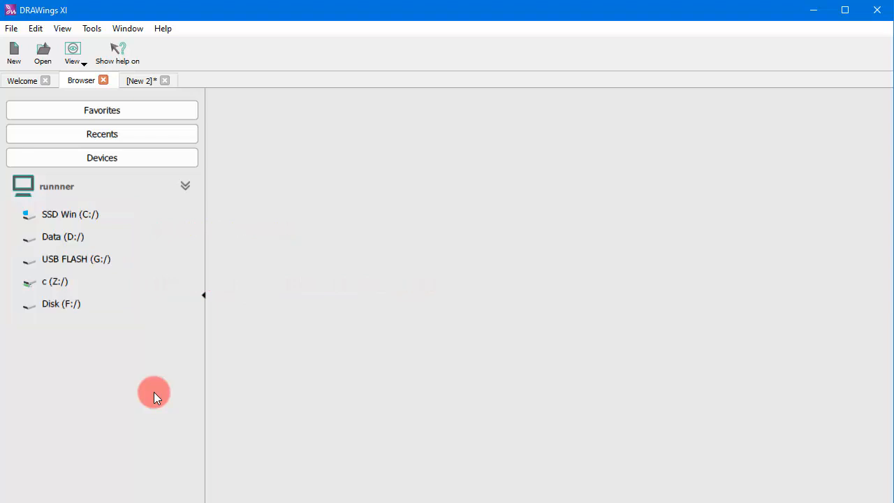
pyautogui.moveTo(75, 258)
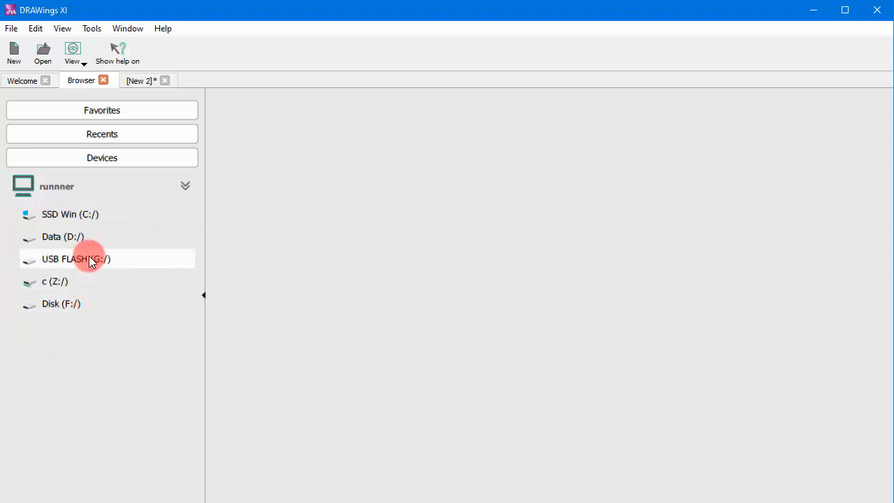
# Review My Designs folder actions on USB FLASH (G:/), then select the Animal032.vp3 design.
pyautogui.click(75, 258)
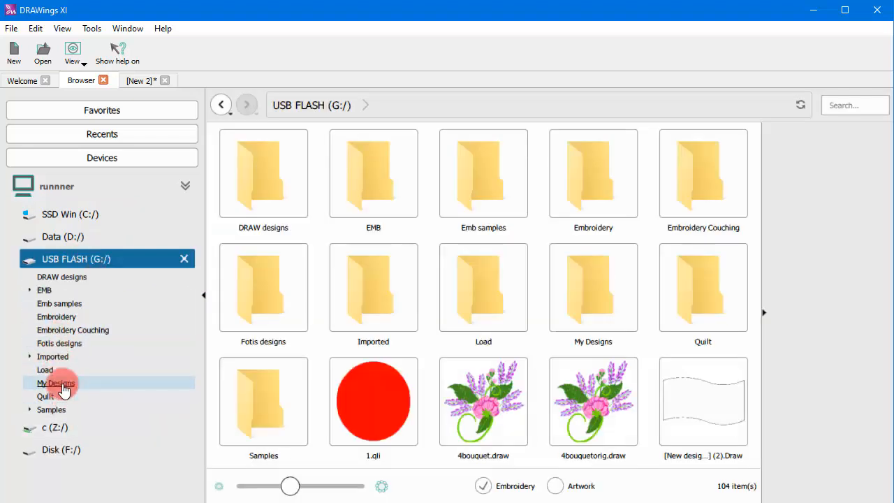
pyautogui.rightClick(56, 383)
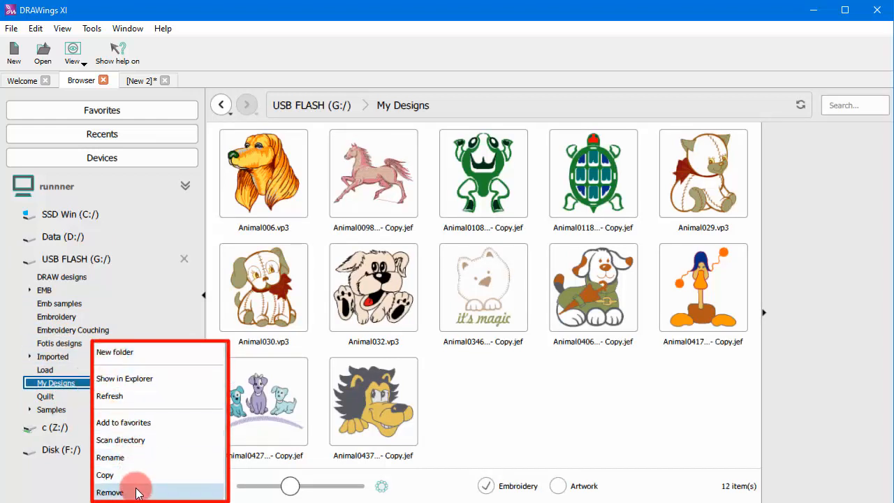
pyautogui.moveTo(137, 438)
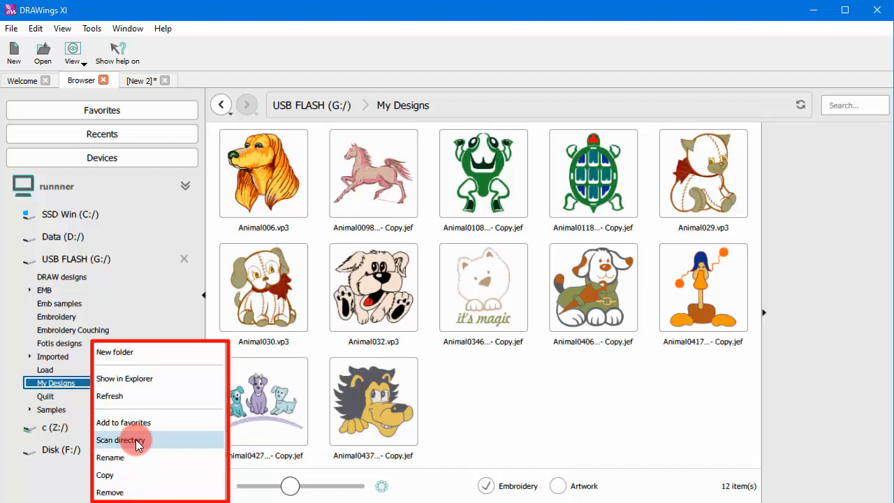
pyautogui.moveTo(154, 396)
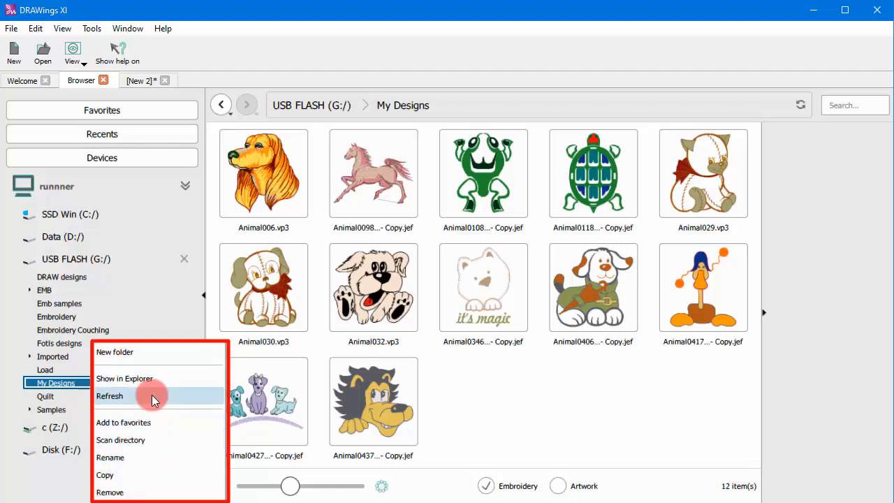
pyautogui.moveTo(147, 352)
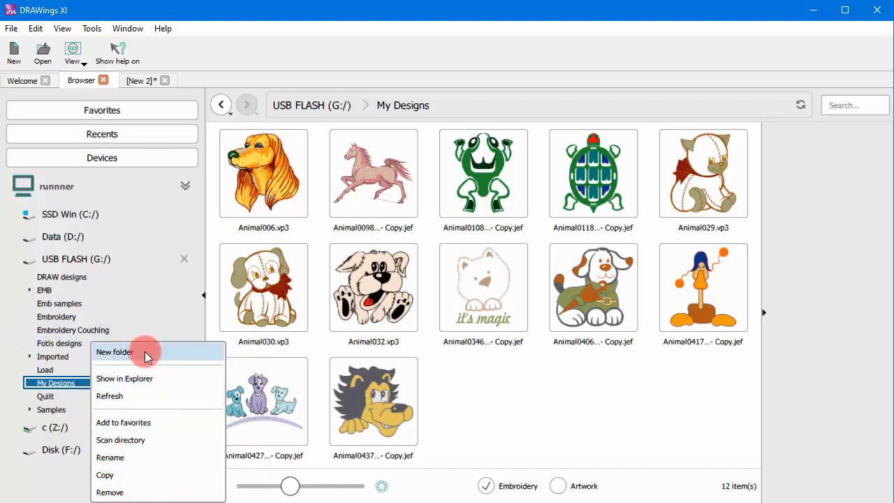
pyautogui.moveTo(157, 492)
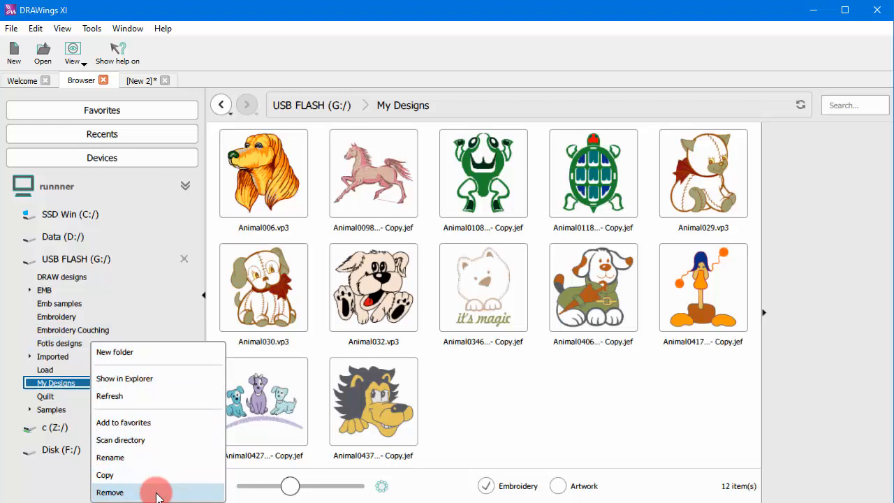
pyautogui.click(373, 287)
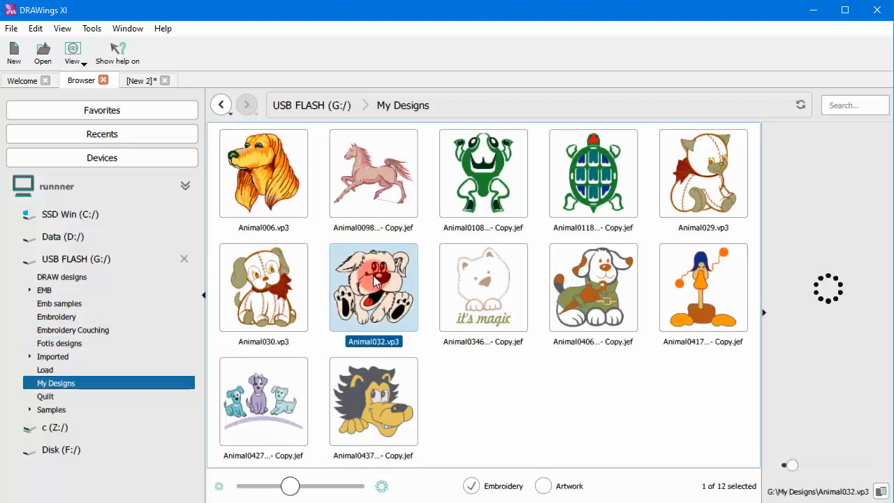
# Review the Animal032.vp3 design's context options, then clear the selection and preview.
pyautogui.rightClick(375, 286)
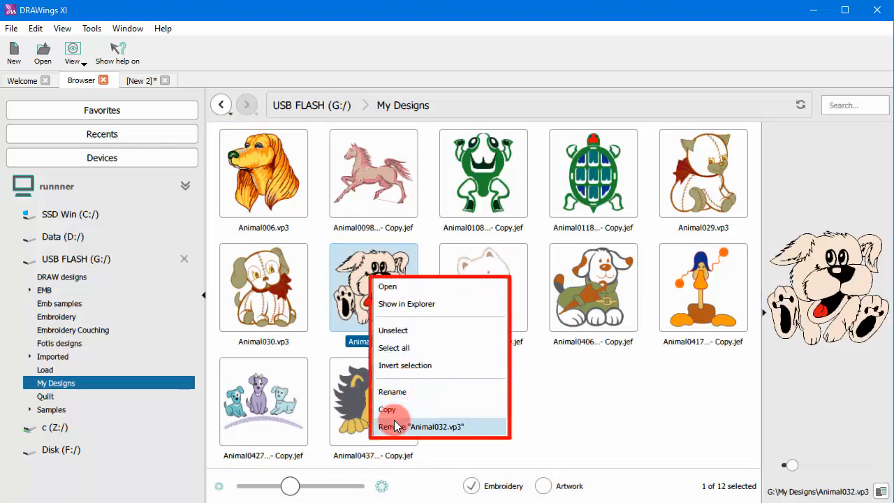
pyautogui.moveTo(391, 409)
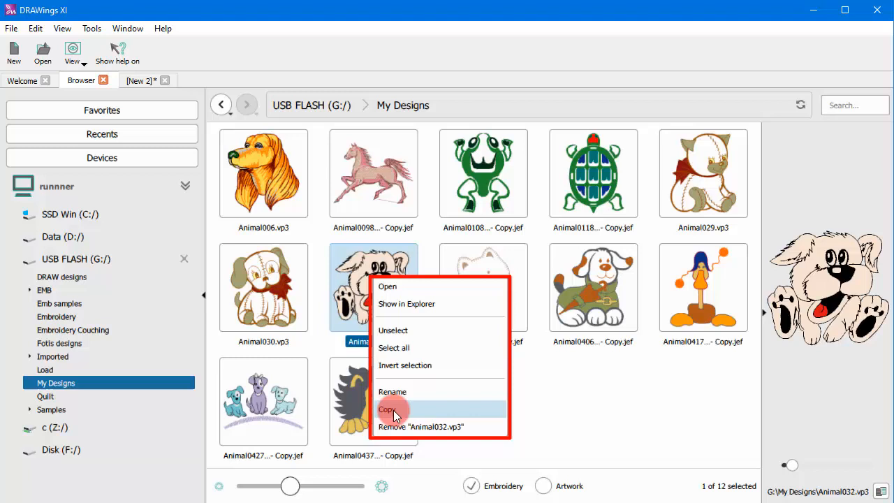
pyautogui.moveTo(433, 307)
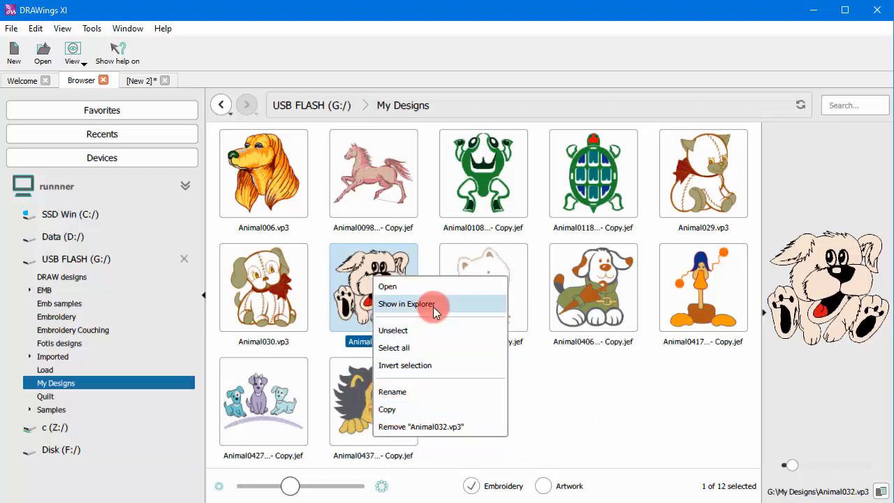
pyautogui.moveTo(426, 364)
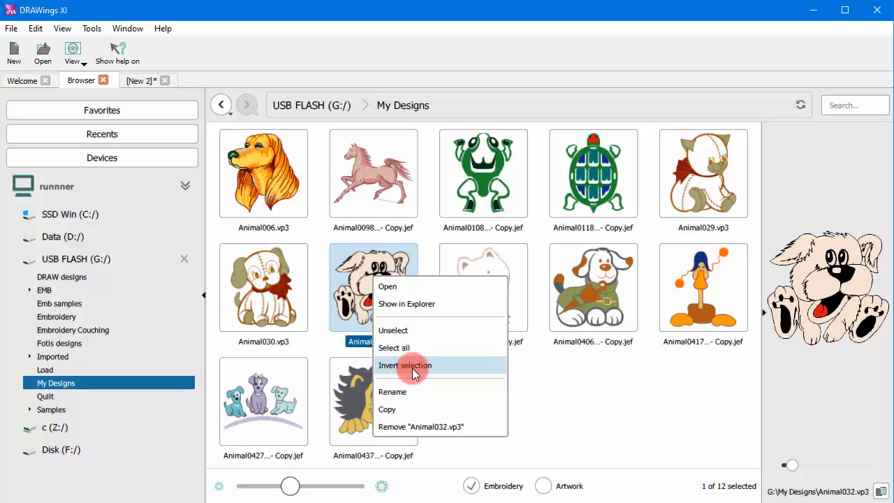
pyautogui.click(405, 365)
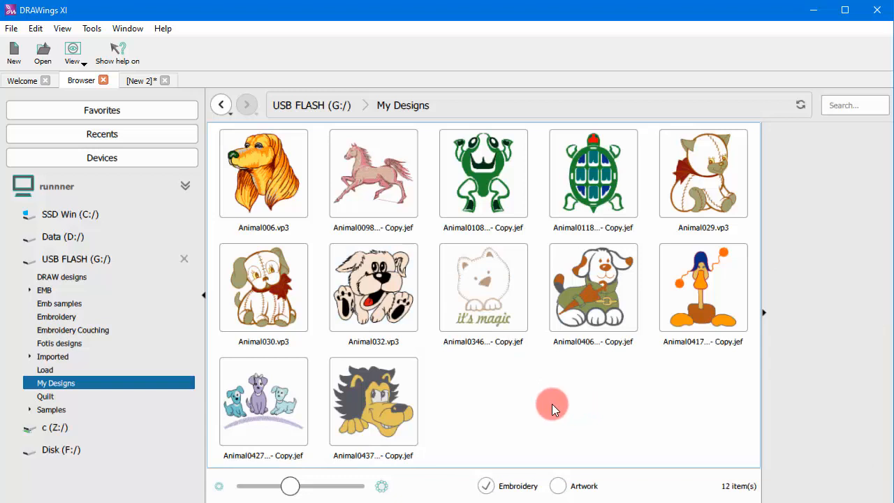
pyautogui.moveTo(497, 327)
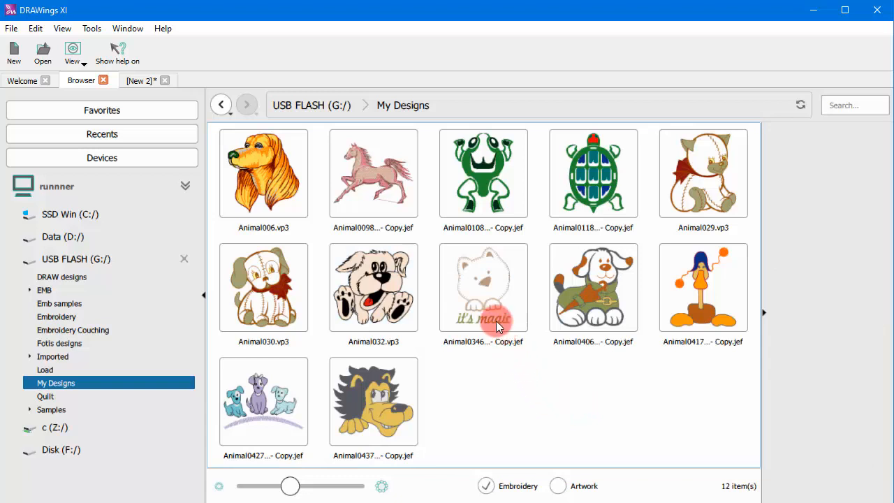
pyautogui.click(373, 174)
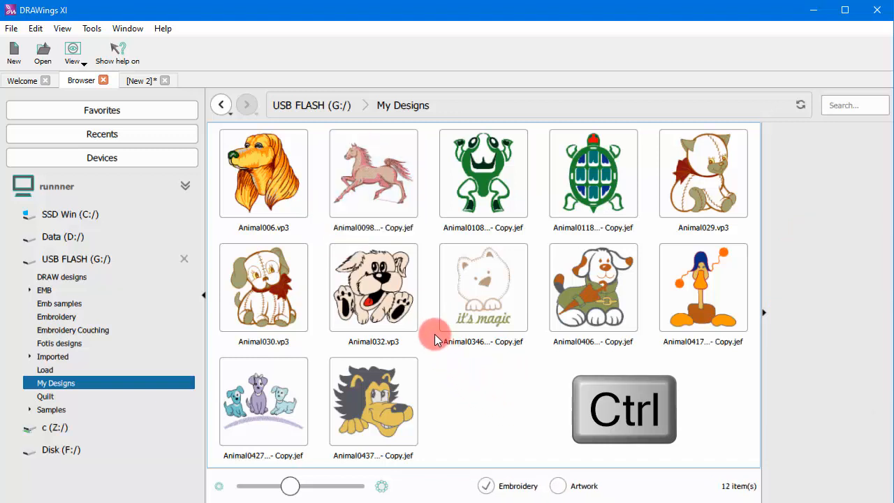
pyautogui.click(592, 174)
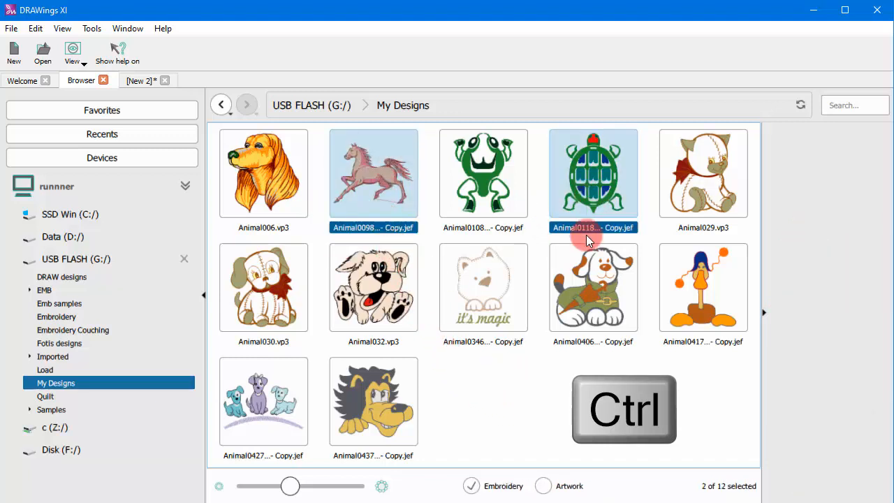
pyautogui.click(484, 288)
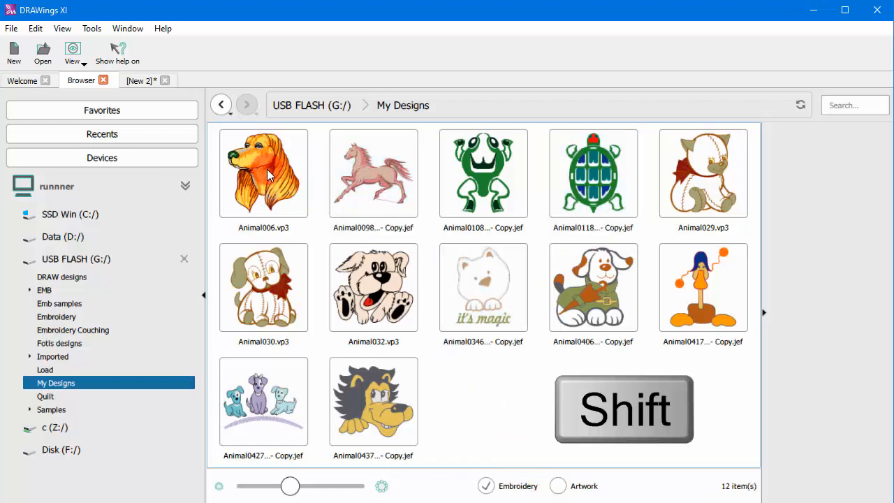
pyautogui.click(262, 173)
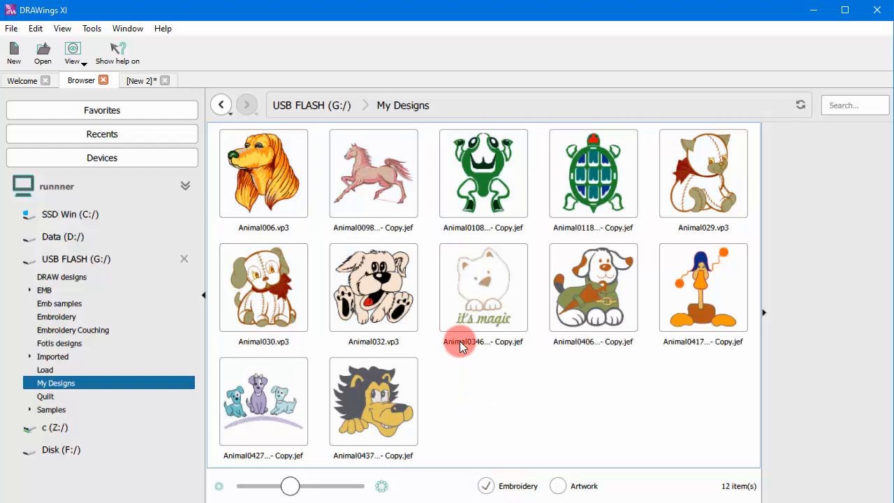
# Drag the white cat Animal0346 design out of My Designs into another folder.
pyautogui.click(484, 288)
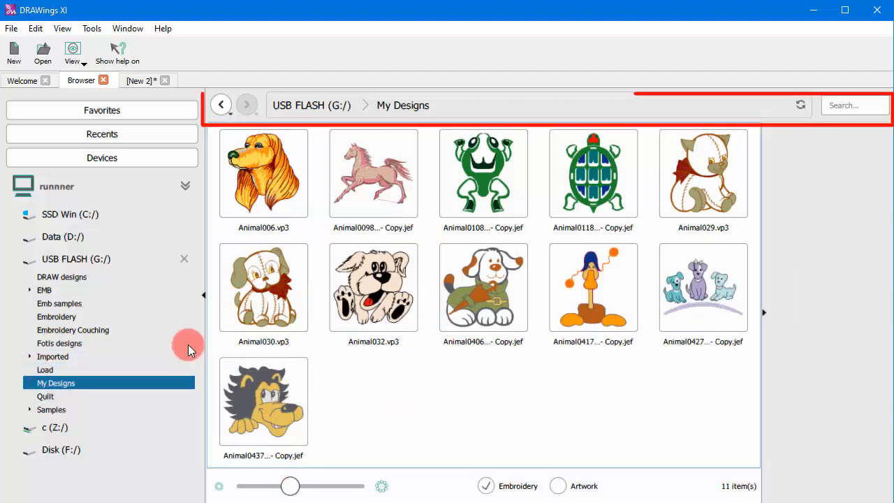
# Browse Imported > Package 1, go up to Imported via the address bar, then back to My Designs.
pyautogui.click(59, 344)
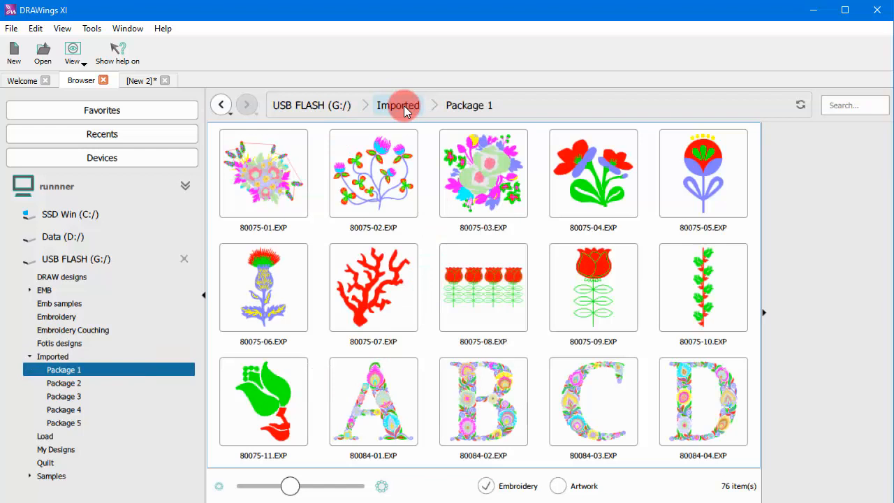
pyautogui.click(397, 104)
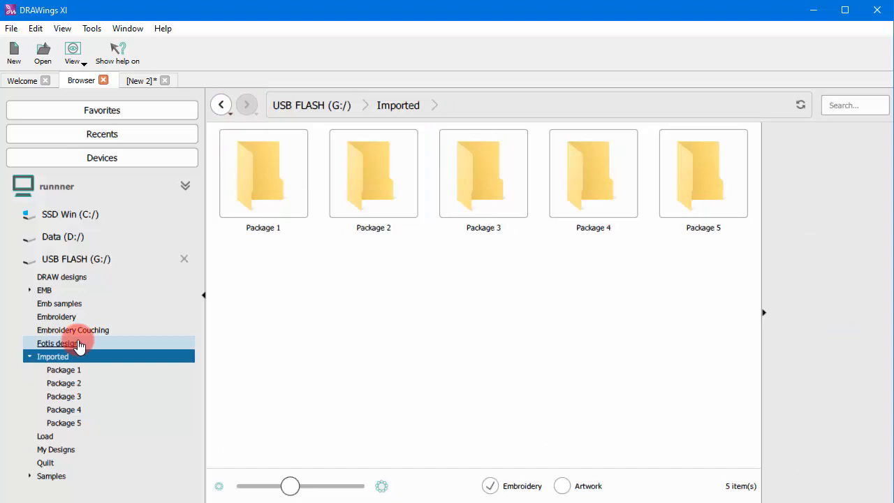
pyautogui.click(56, 450)
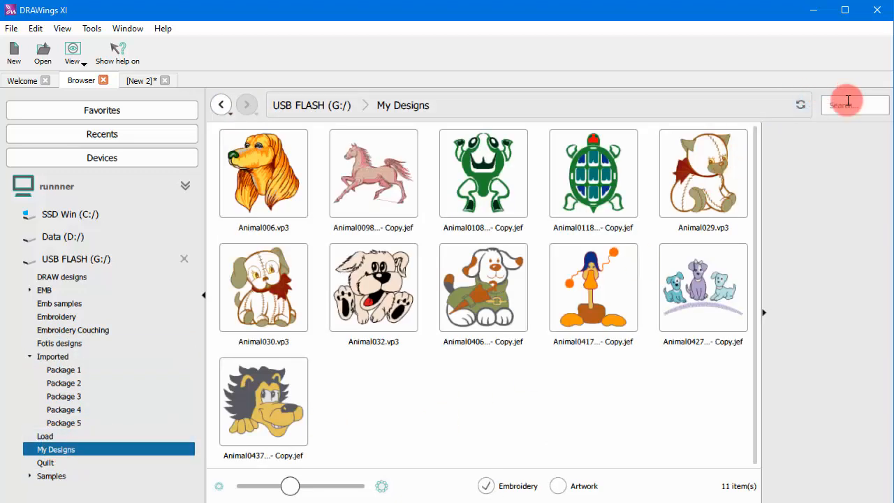
# Search My Designs for designs matching 'animal'.
pyautogui.click(837, 105)
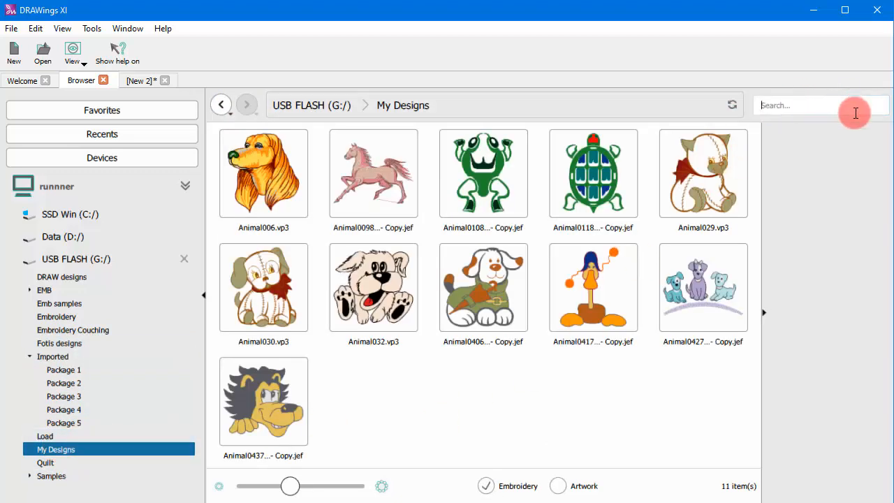
pyautogui.write('animal')
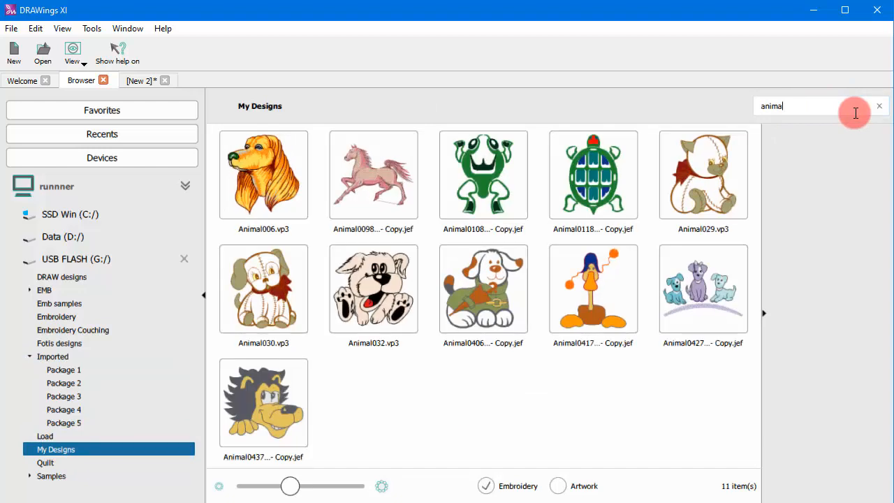